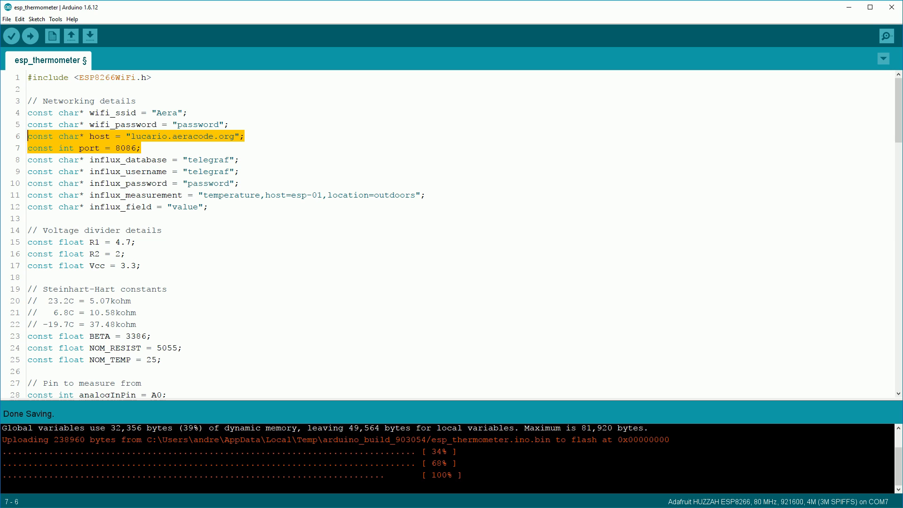
Highlight the influx username value and the LED blink lines in the sketch's loop.
{"action": "double_click", "coordinate": [207, 160]}
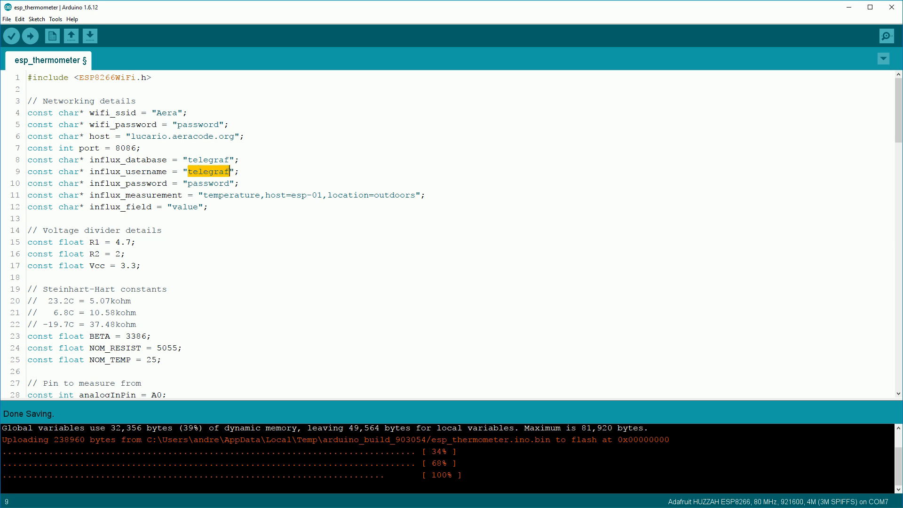
{"action": "double_click", "coordinate": [207, 183]}
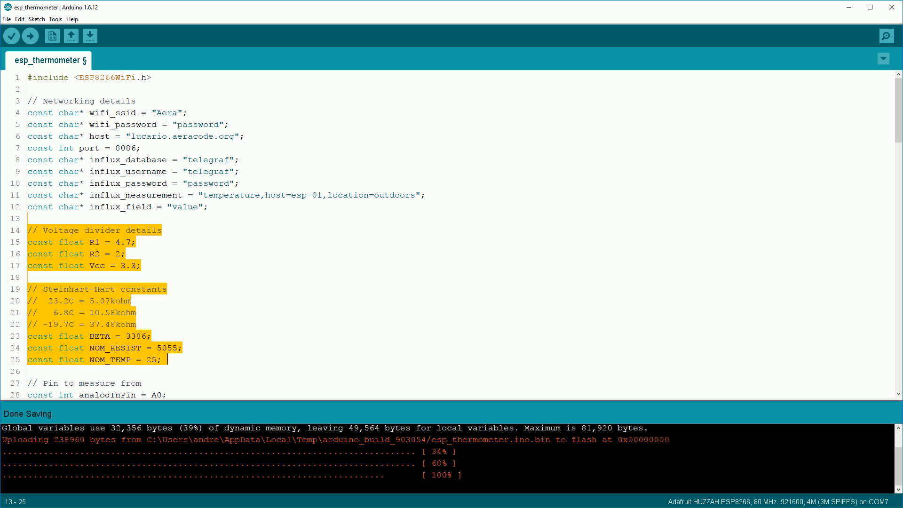
{"action": "scroll", "scroll_direction": "down", "scroll_amount": 3}
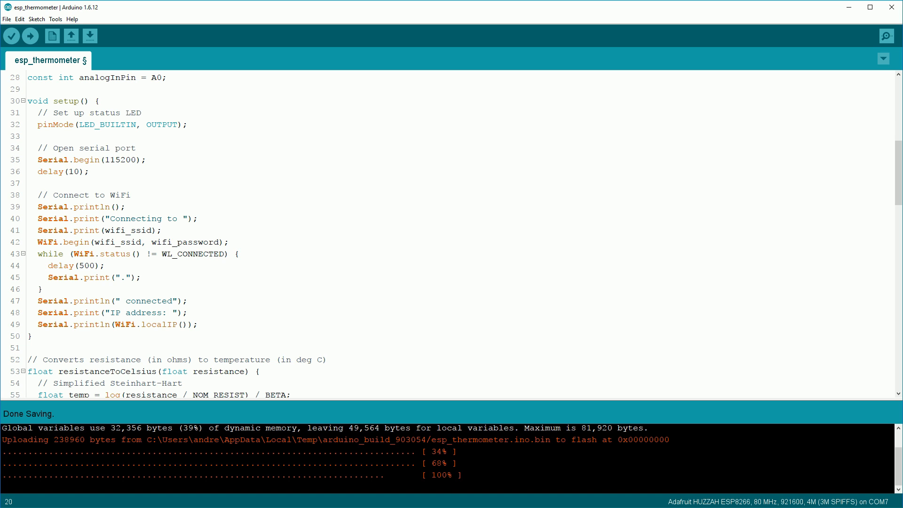
{"action": "left_click_drag", "start_coordinate": [35, 195], "coordinate": [198, 324]}
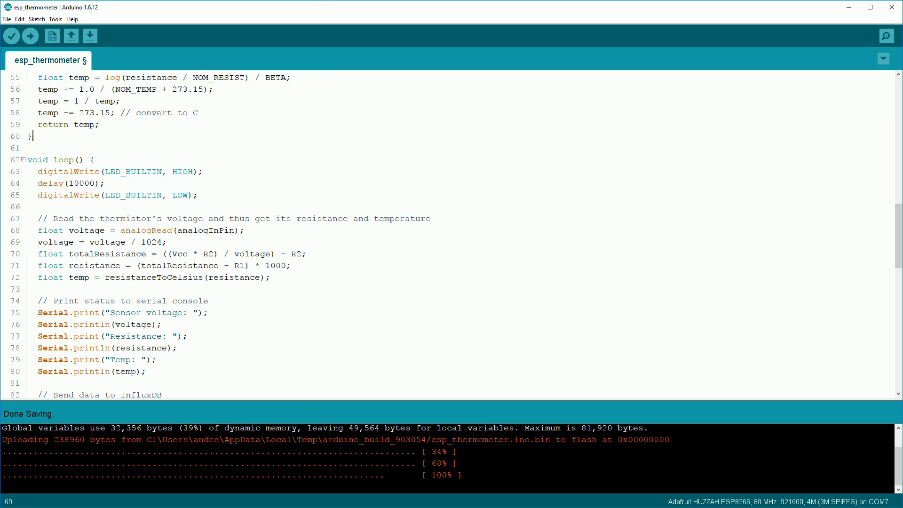
{"action": "double_click", "coordinate": [69, 184]}
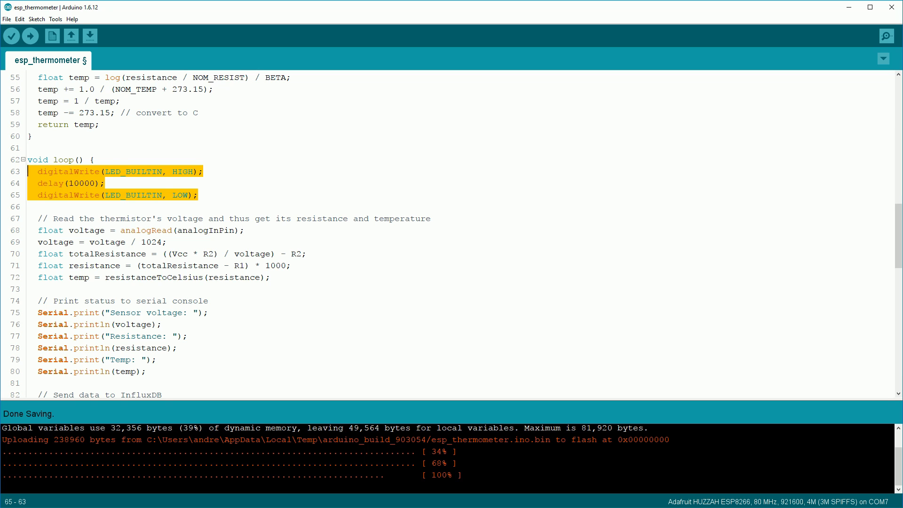
Scroll down to the URL building and highlight influx_password.
{"action": "scroll", "scroll_direction": "down", "scroll_amount": 3}
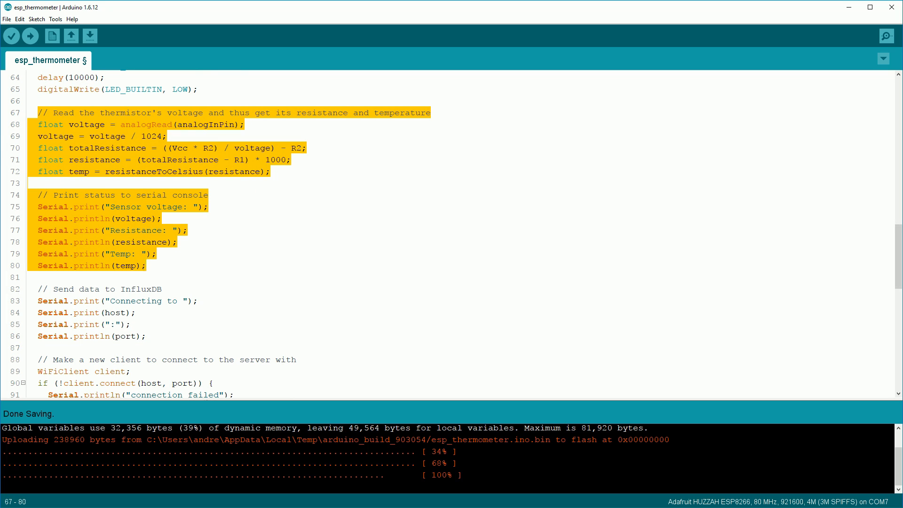
{"action": "scroll", "scroll_direction": "down", "scroll_amount": 3}
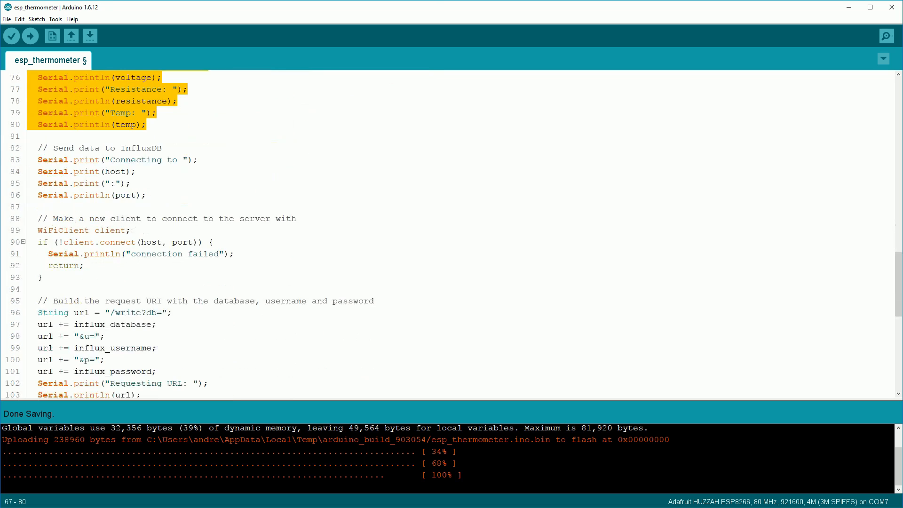
{"action": "scroll", "scroll_direction": "down", "scroll_amount": 3}
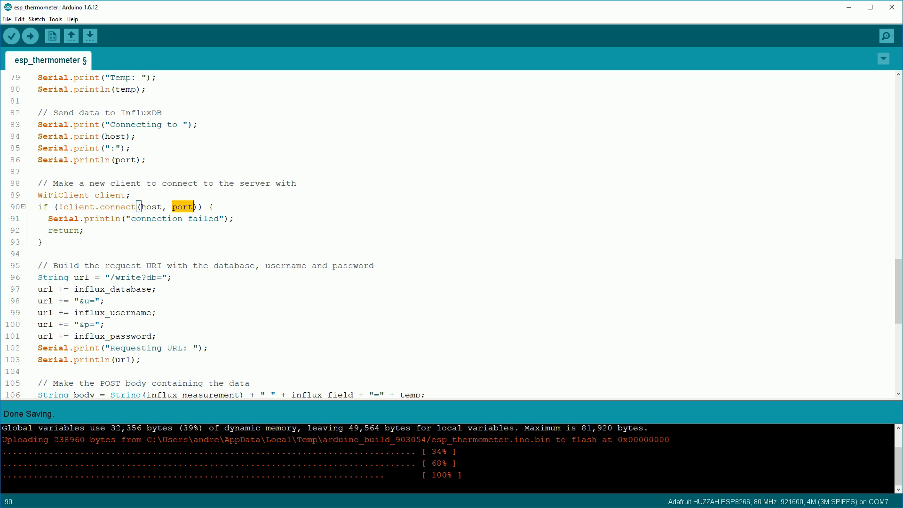
{"action": "scroll", "scroll_direction": "down", "scroll_amount": 3}
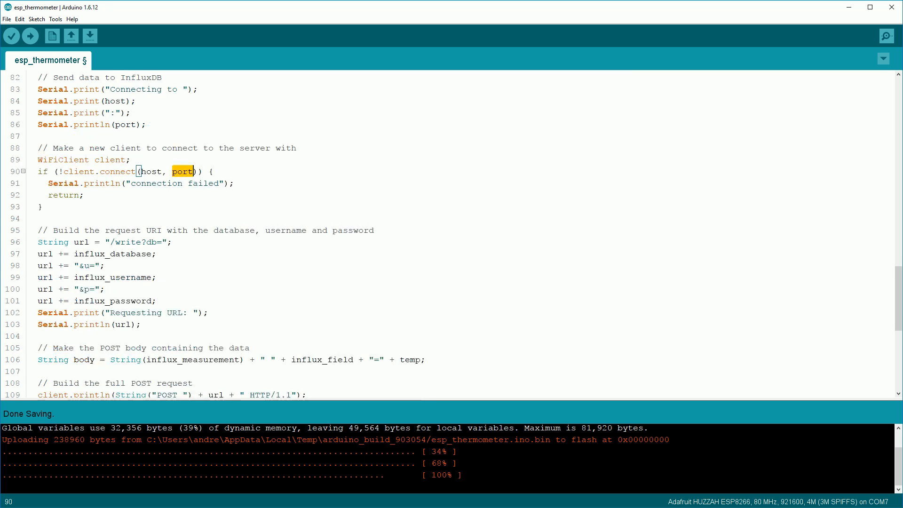
{"action": "scroll", "scroll_direction": "down", "scroll_amount": 3}
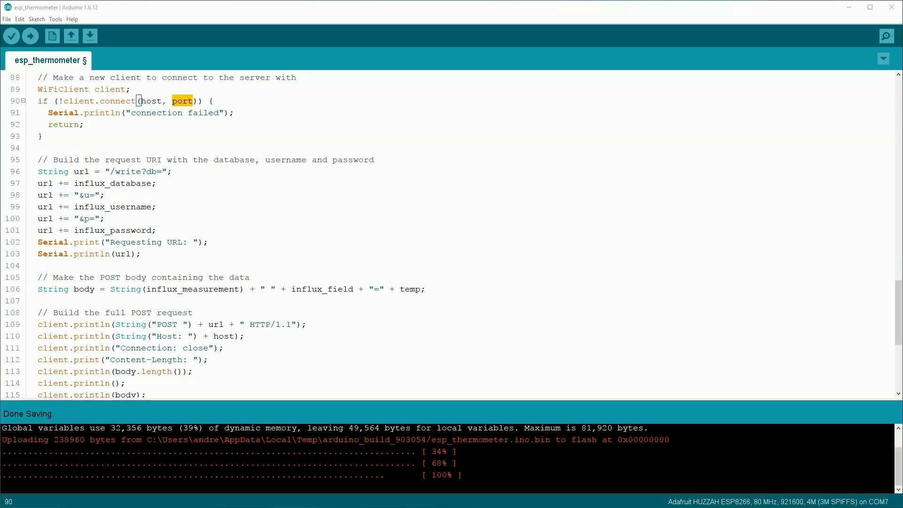
{"action": "double_click", "coordinate": [114, 207]}
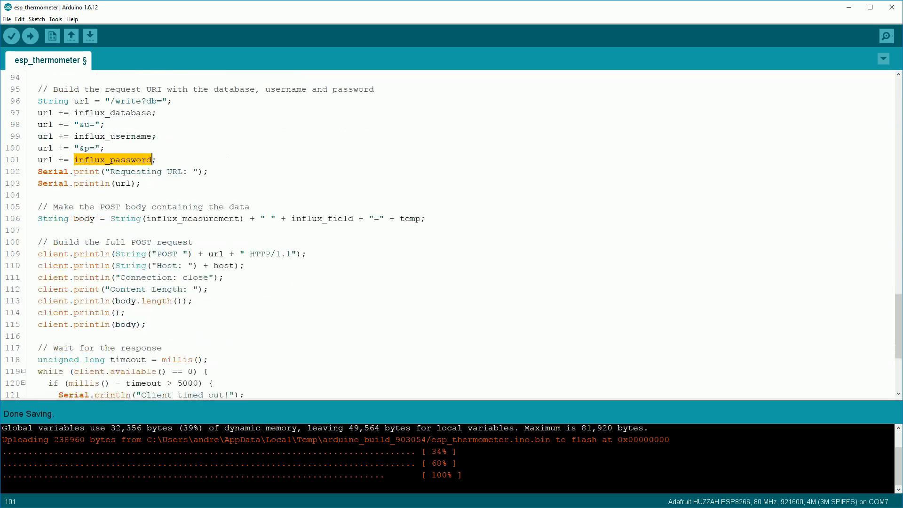
Highlight influx_measurement, temp and POST in the HTTP request body and request line.
{"action": "double_click", "coordinate": [193, 183]}
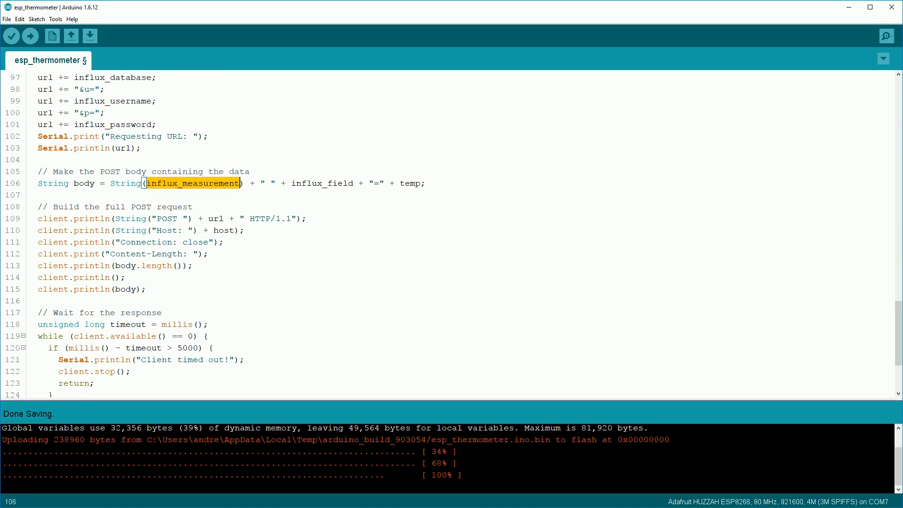
{"action": "double_click", "coordinate": [323, 183]}
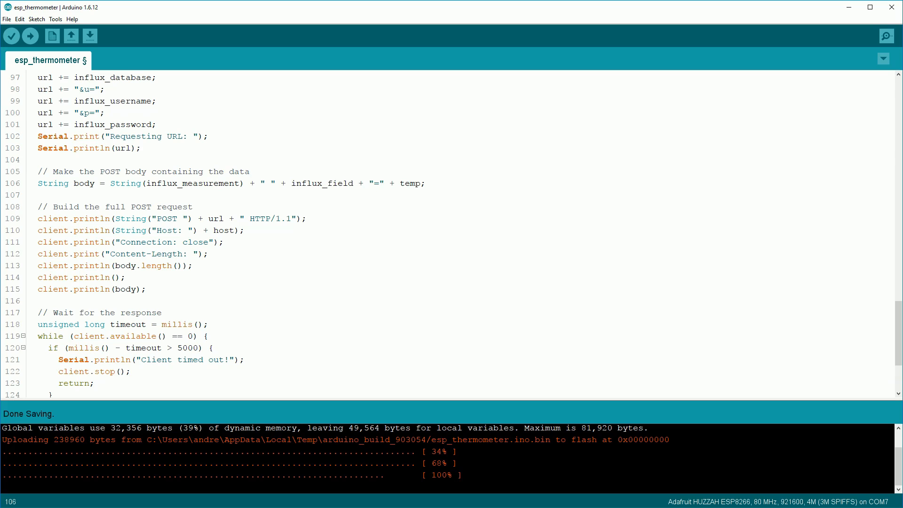
{"action": "double_click", "coordinate": [409, 183]}
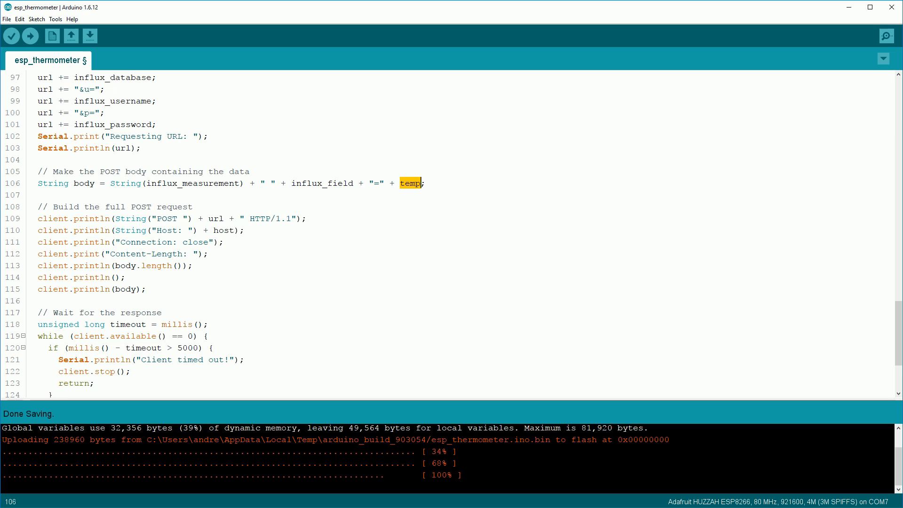
{"action": "double_click", "coordinate": [167, 218]}
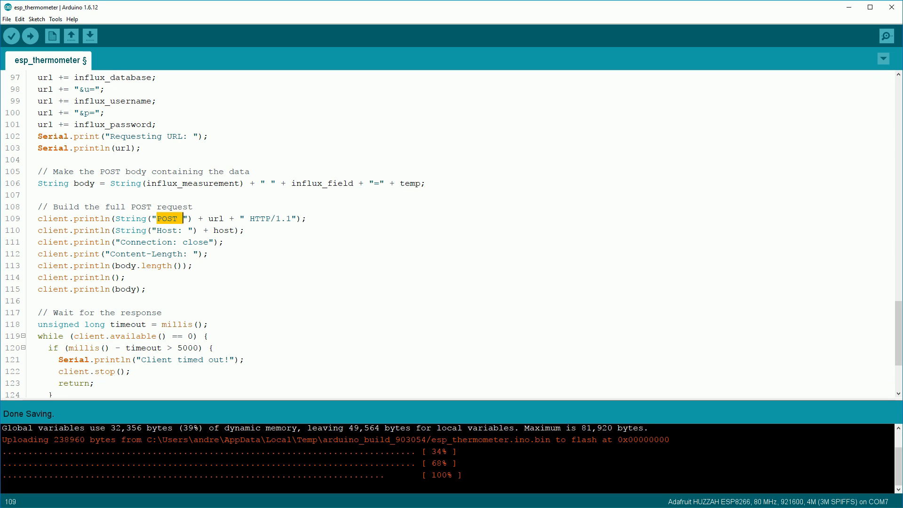
{"action": "double_click", "coordinate": [215, 218]}
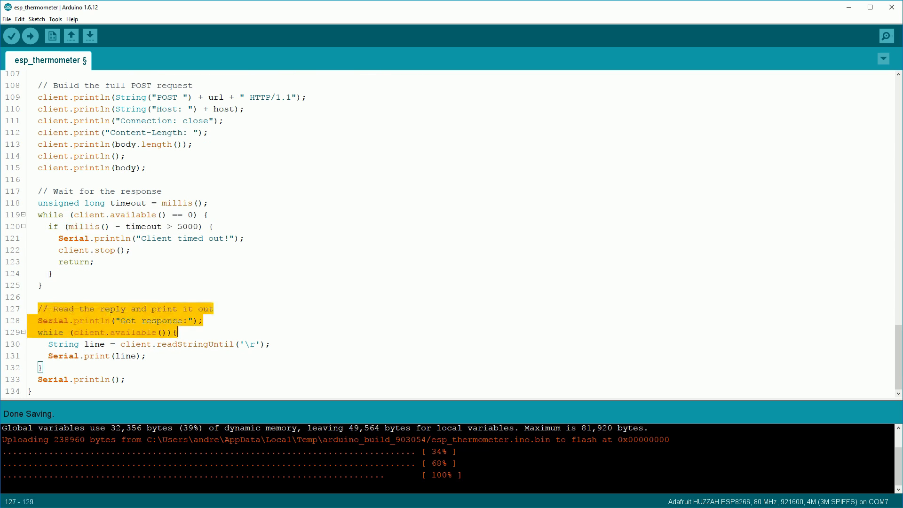
Select the upload console output and sketch lines while the ESP8266 upload finishes.
{"action": "left_click_drag", "start_coordinate": [177, 332], "coordinate": [126, 379]}
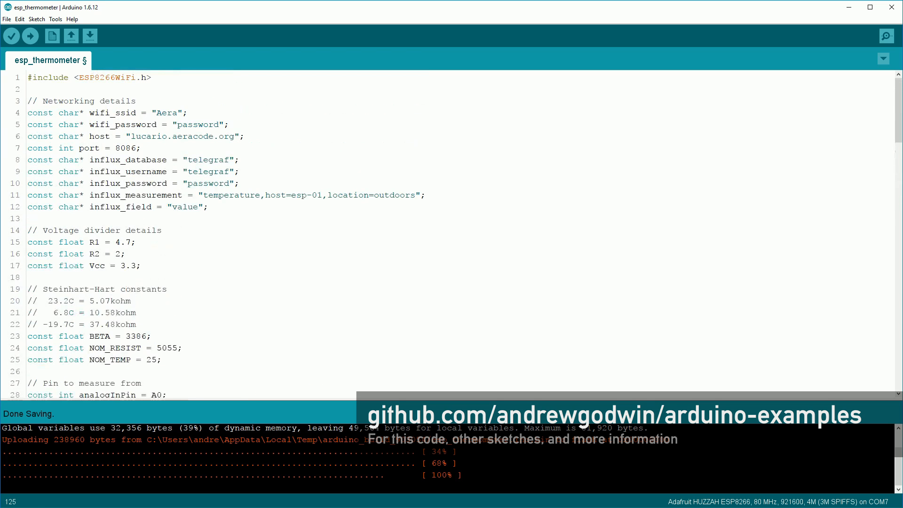
{"action": "left_click_drag", "start_coordinate": [90, 183], "coordinate": [209, 207]}
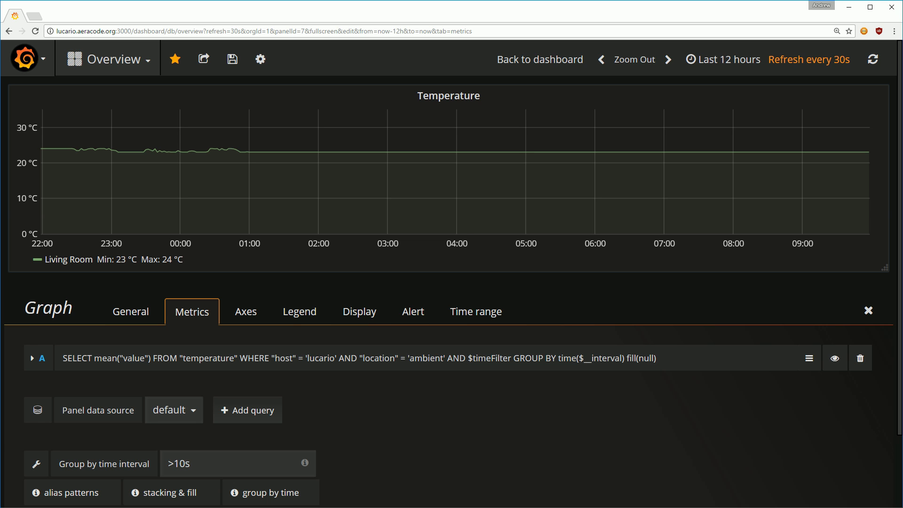
{"action": "mouse_move", "coordinate": [84, 150]}
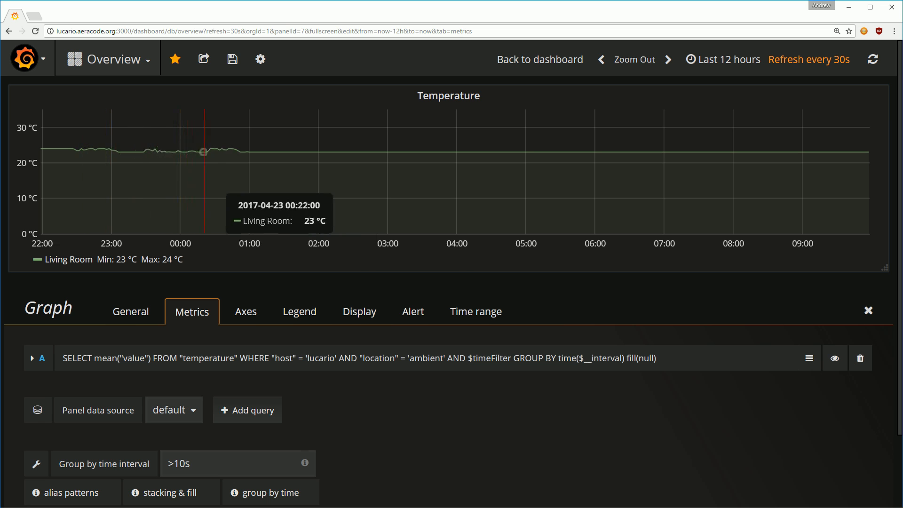
{"action": "mouse_move", "coordinate": [675, 152]}
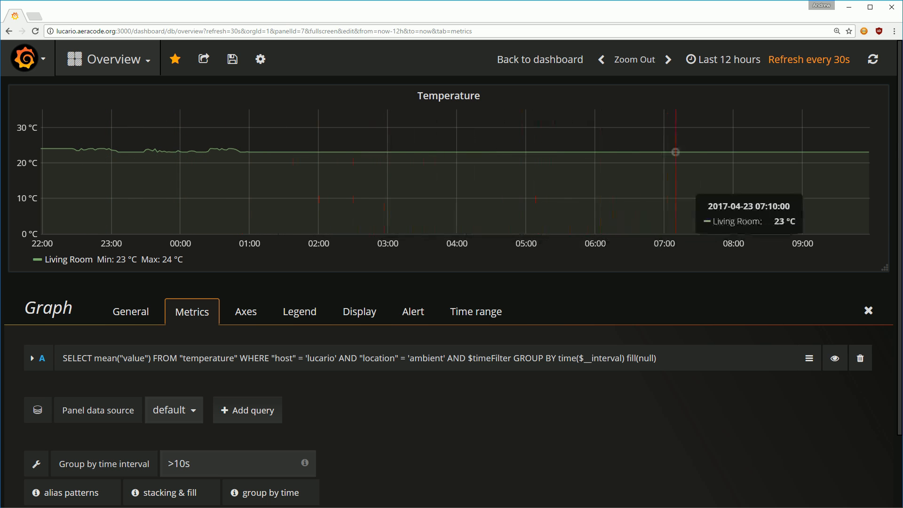
{"action": "mouse_move", "coordinate": [813, 153]}
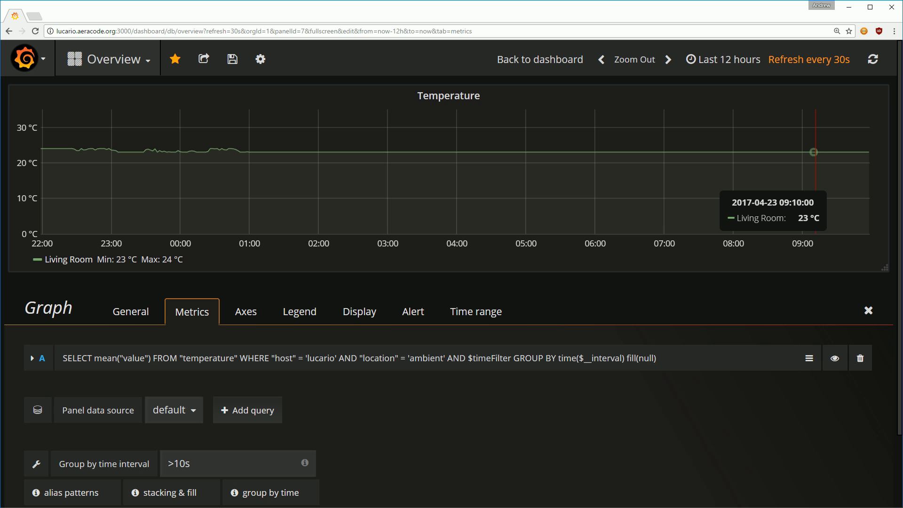
{"action": "mouse_move", "coordinate": [457, 153]}
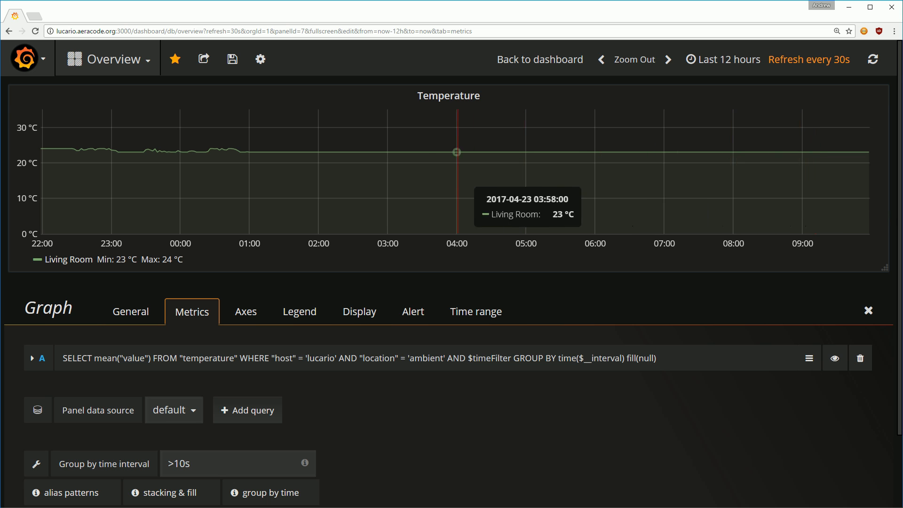
{"action": "mouse_move", "coordinate": [212, 148]}
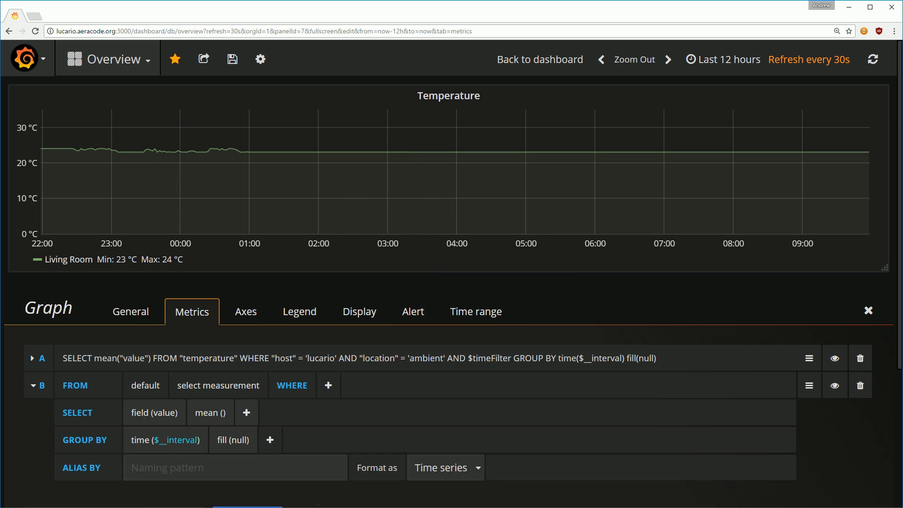
Set query B to measurement temperature WHERE host = esp-01 AND location = outdoors.
{"action": "left_click", "coordinate": [217, 385]}
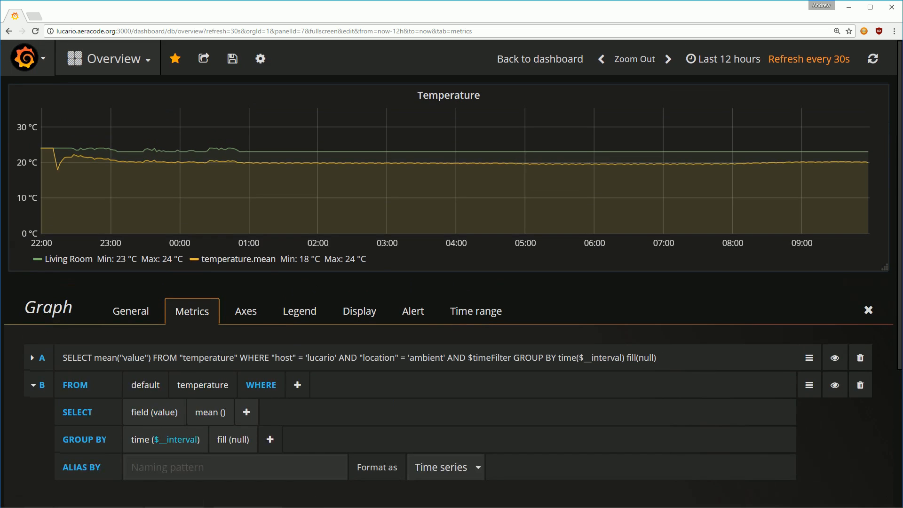
{"action": "mouse_move", "coordinate": [280, 161]}
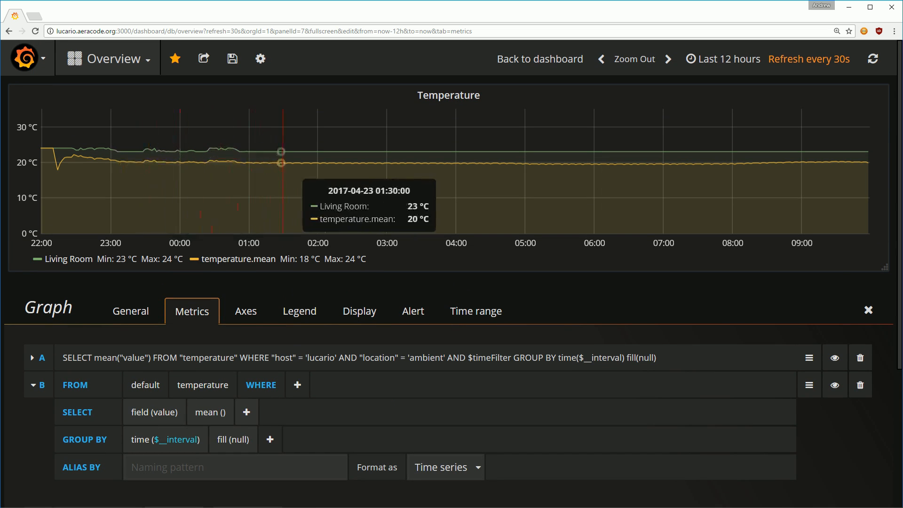
{"action": "mouse_move", "coordinate": [733, 166]}
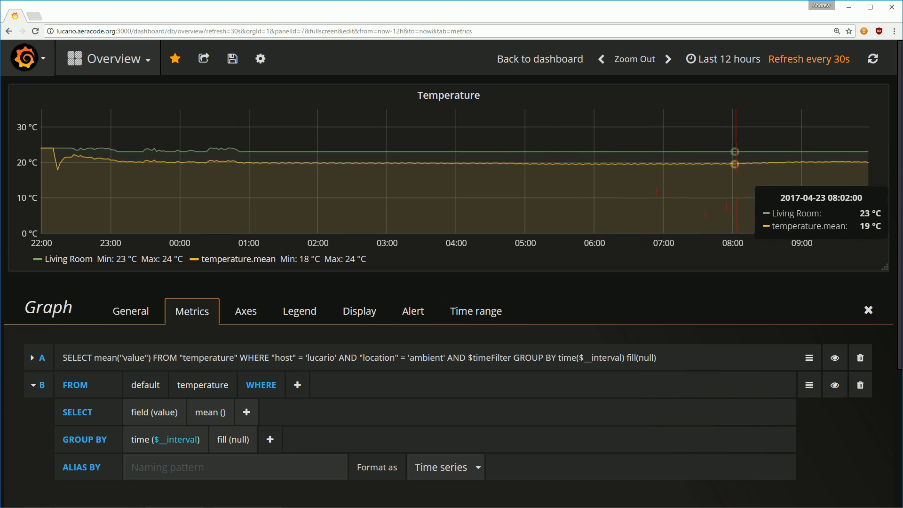
{"action": "left_click", "coordinate": [297, 385]}
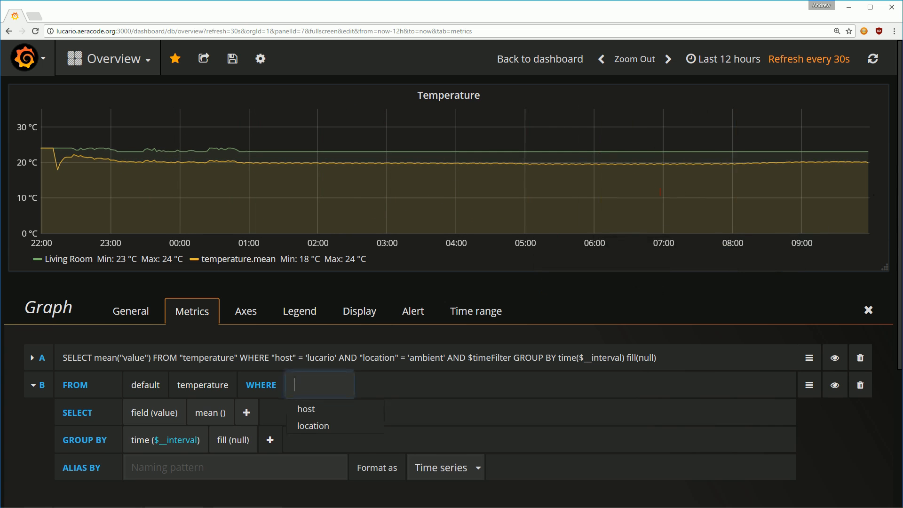
{"action": "left_click", "coordinate": [306, 409]}
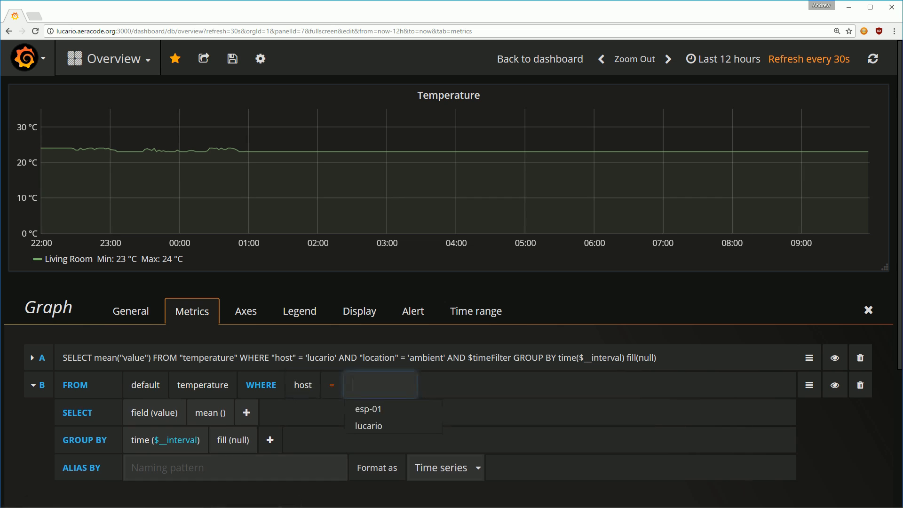
{"action": "left_click", "coordinate": [368, 408]}
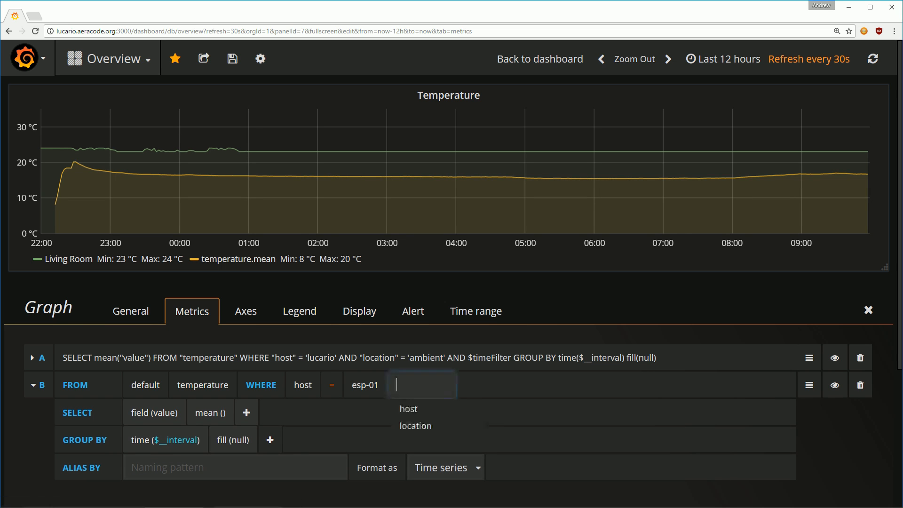
{"action": "left_click", "coordinate": [415, 426]}
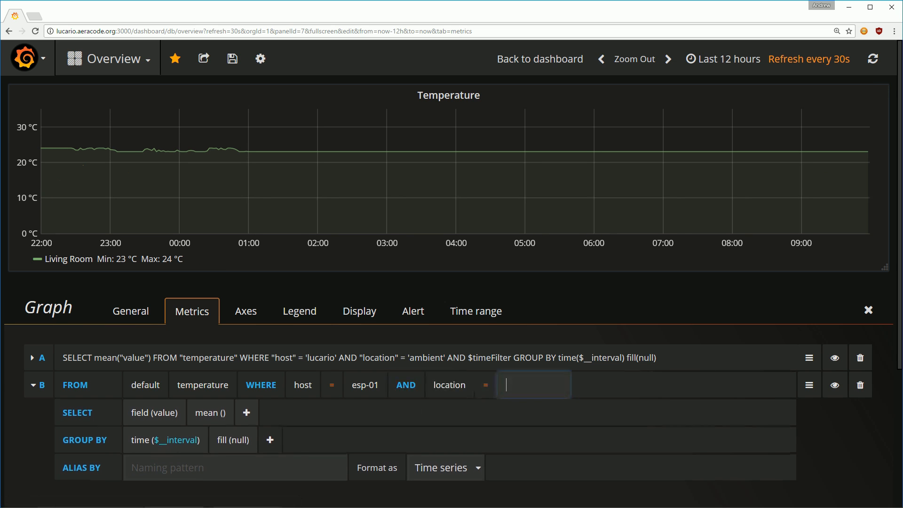
{"action": "type", "text": "outdoors"}
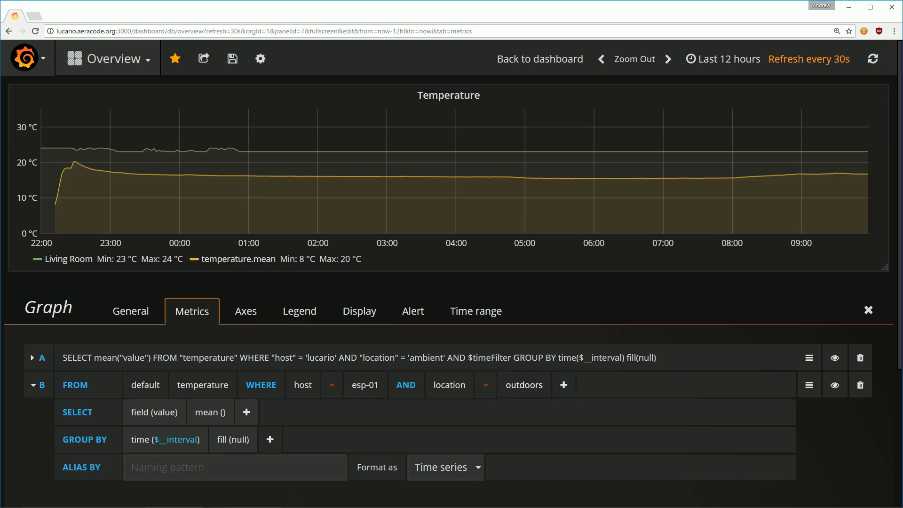
{"action": "mouse_move", "coordinate": [817, 161]}
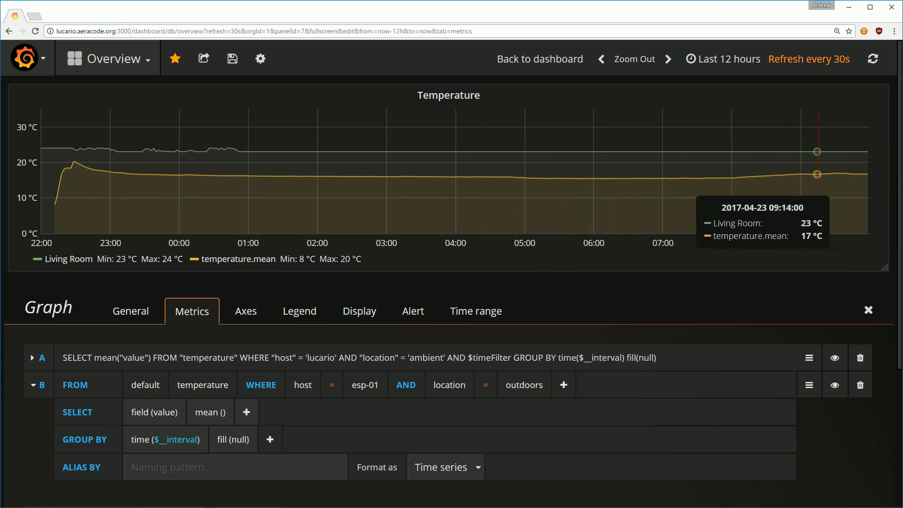